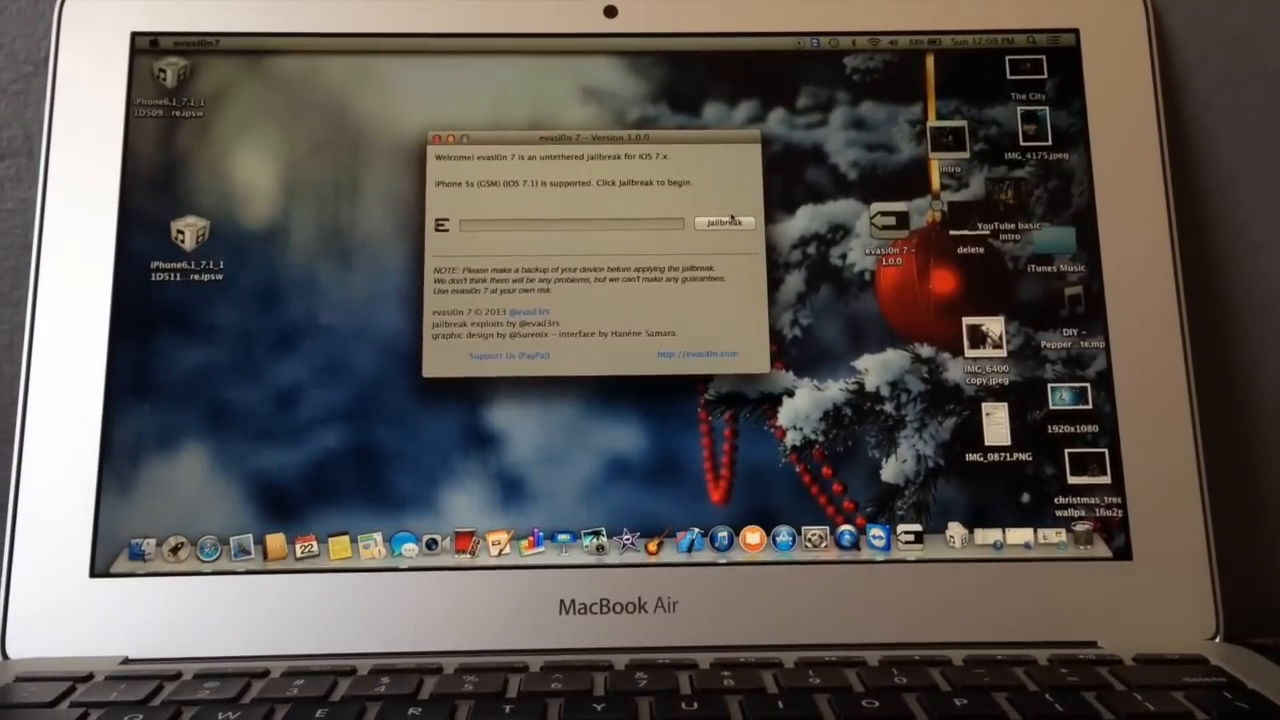
Start the evasi0n7 jailbreak on the connected iPhone so it begins retrieving the remote package
left_click(722, 222)
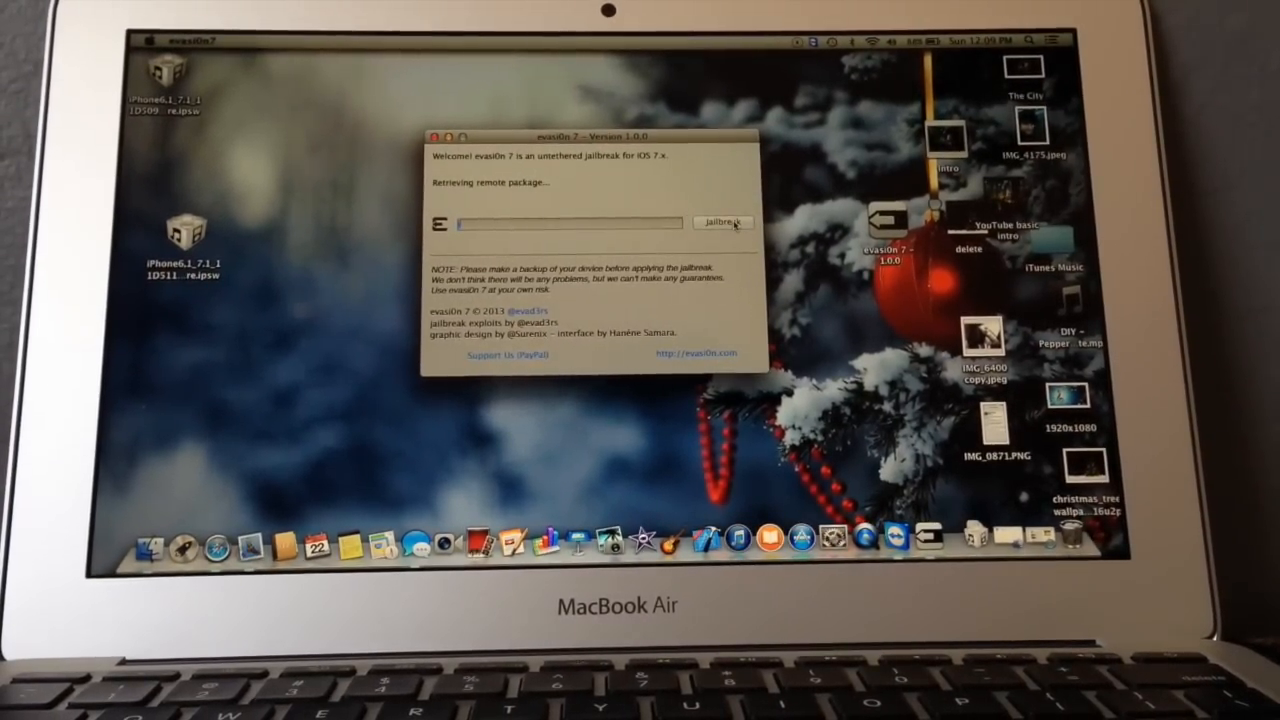